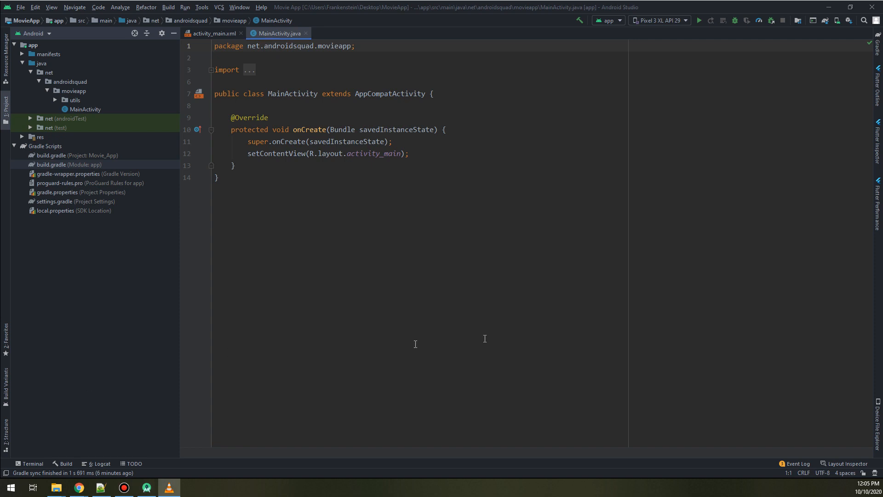
mouse_move(72, 141)
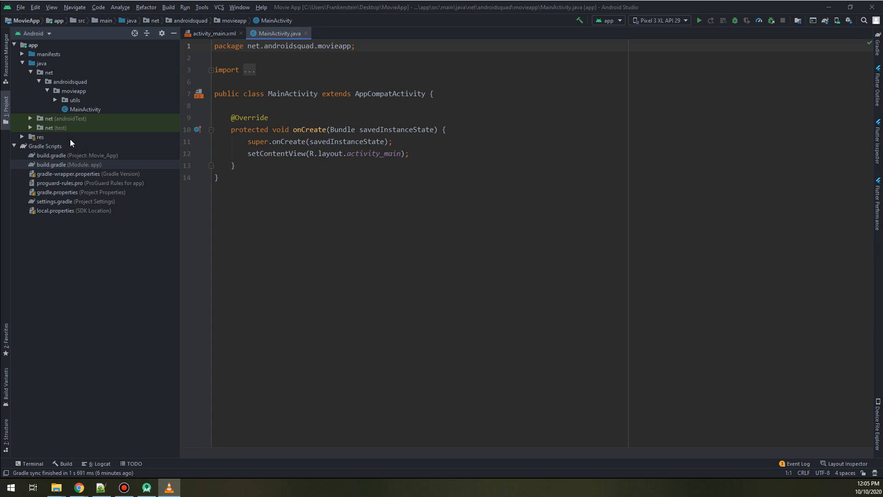
Create a 'request' package under net.androidsquad.movieapp.
click(74, 90)
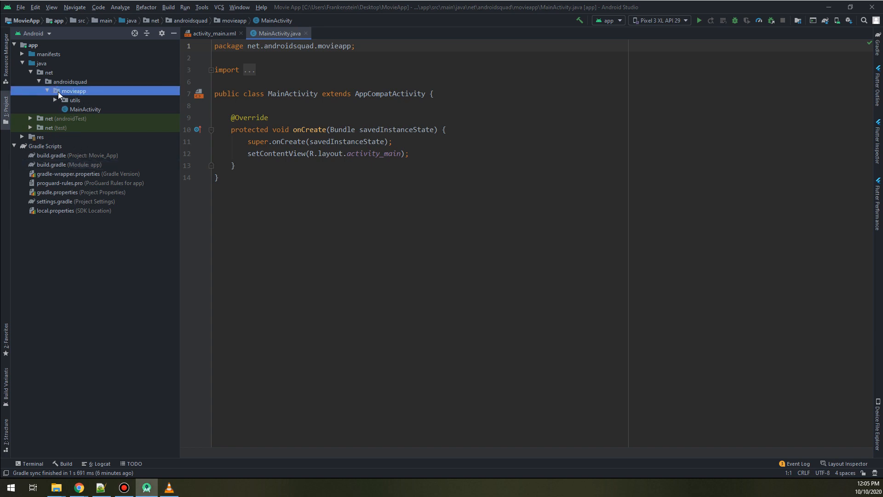
right_click(73, 91)
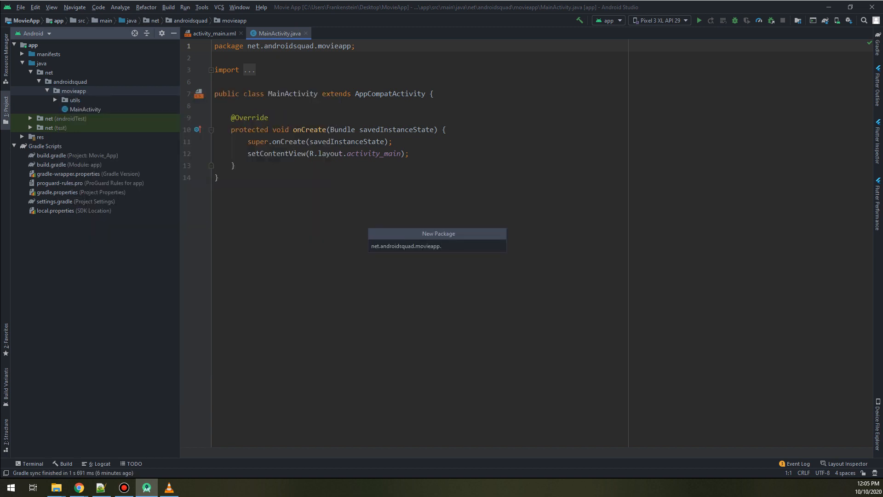
text(.request)
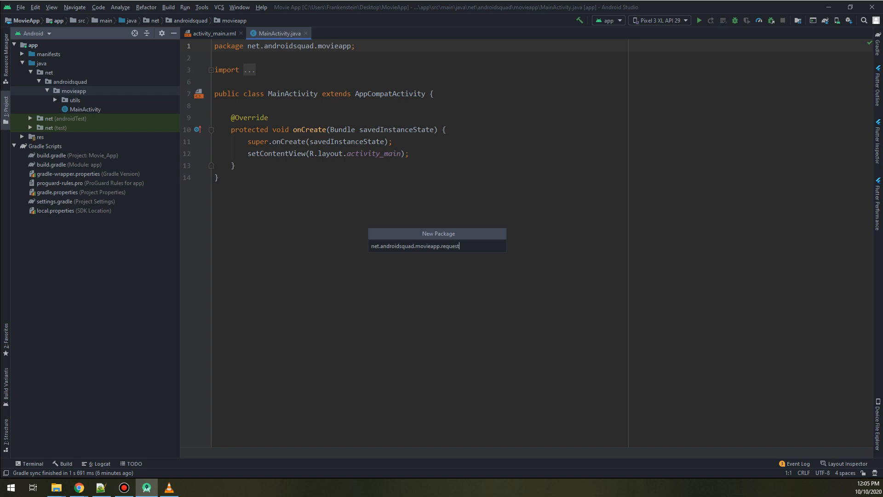
key(Enter)
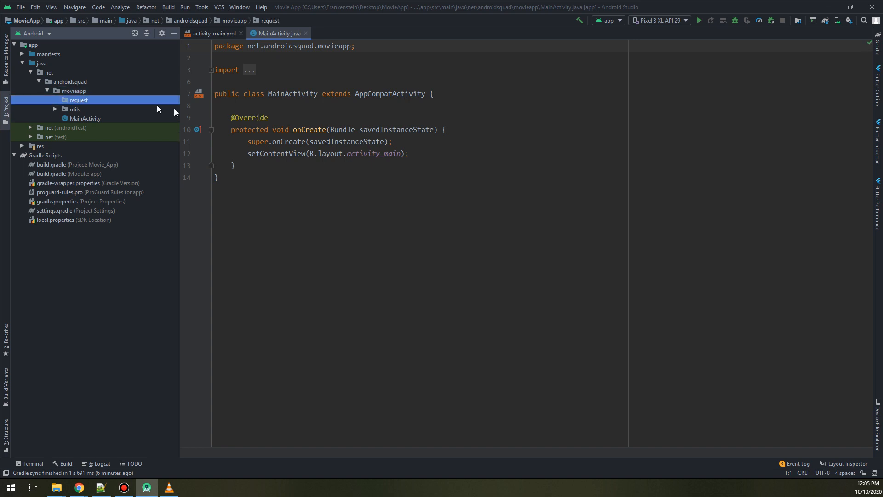
mouse_move(136, 102)
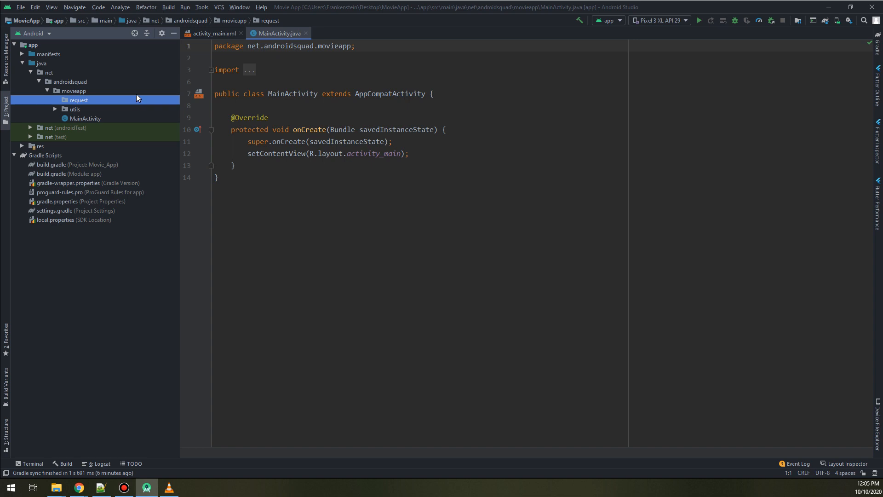
mouse_move(90, 101)
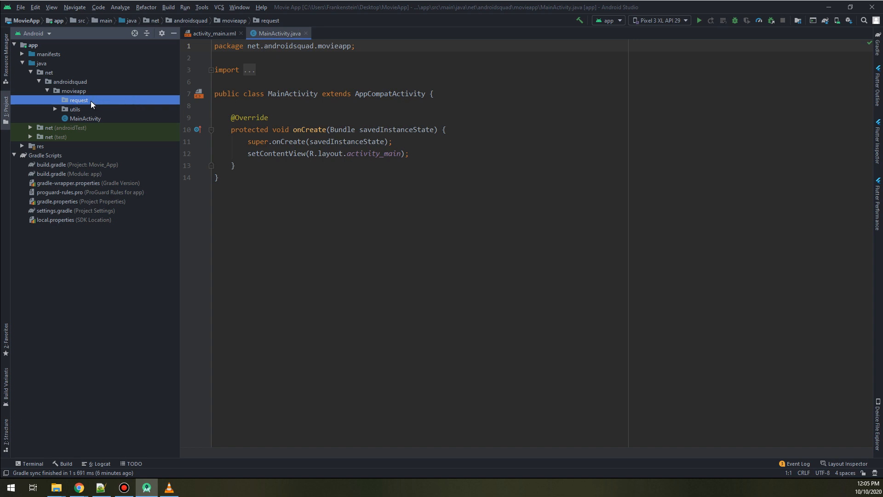
Add a Java class named Servicey to the request package and widen the editor.
right_click(78, 100)
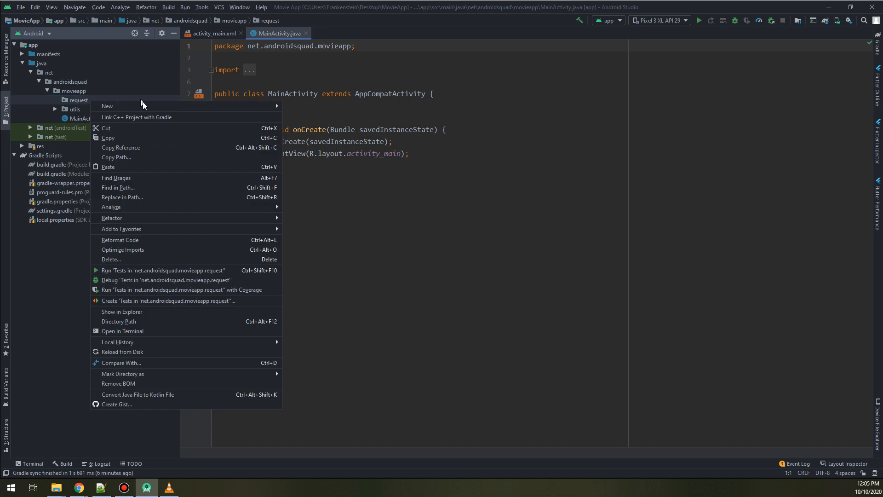
click(107, 107)
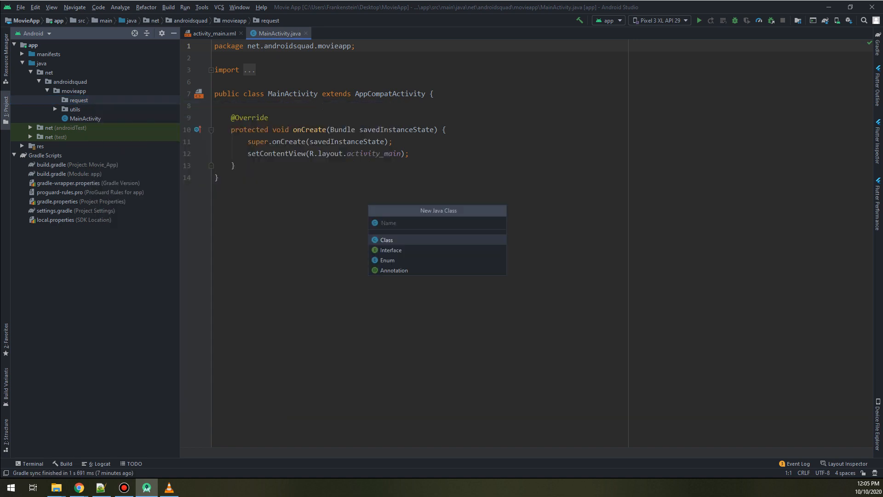
text(Service)
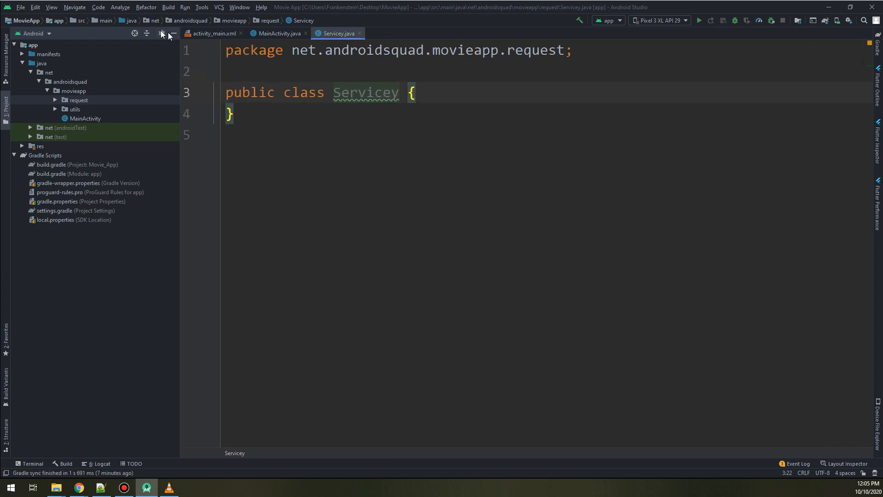
click(161, 33)
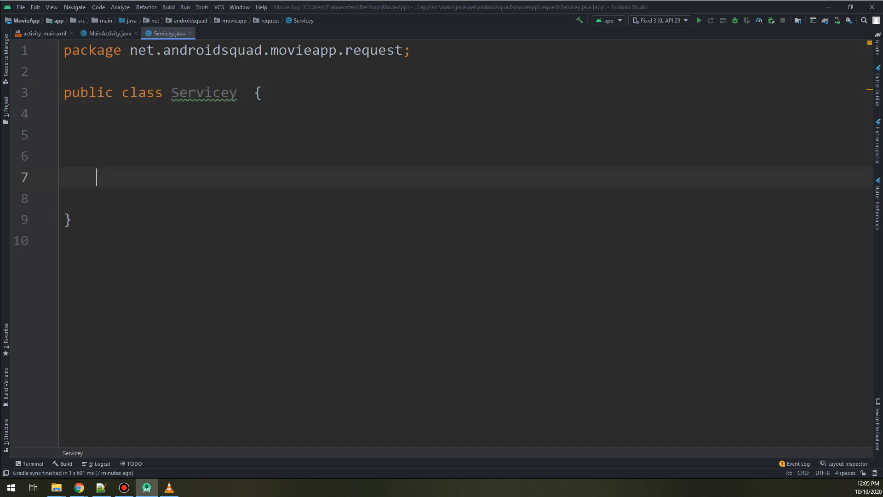
Declare 'private static Retrofit.Builder retrofitBuilder = new Retrofit.Builder().baseUrl()' in Servicey.
text(private static)
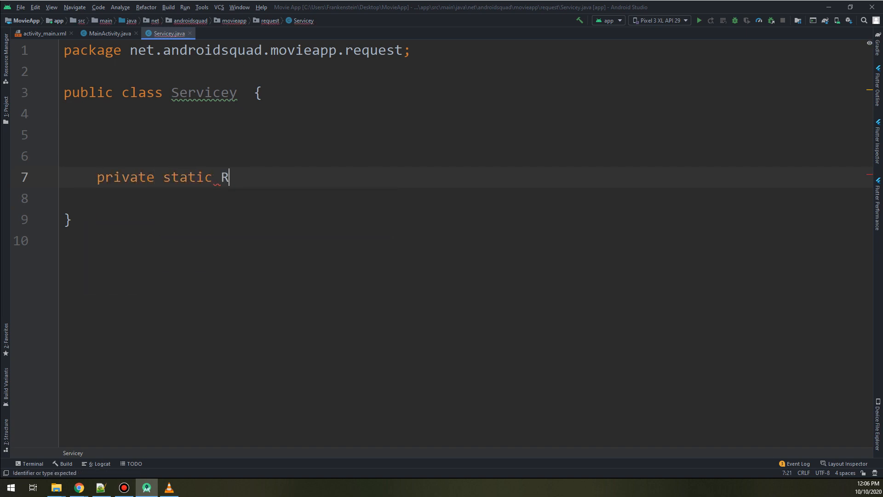
text(Retrofit)
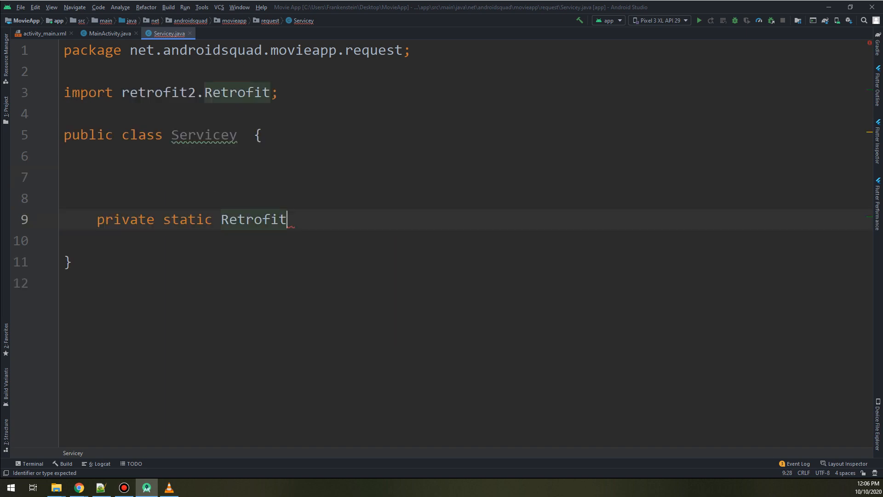
key(shift shift)
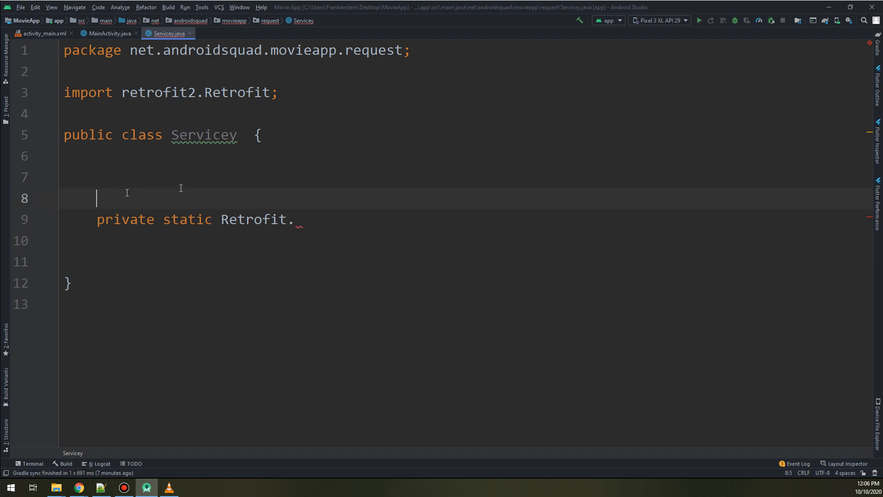
text(Builde)
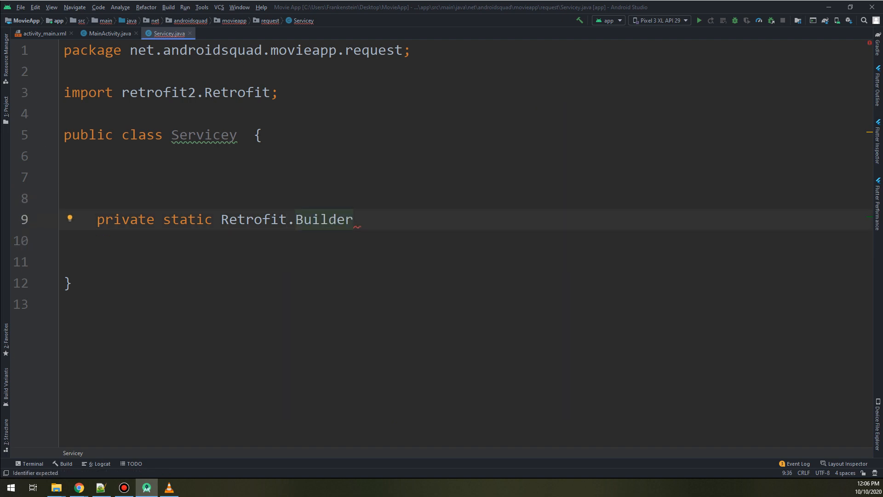
text(retro)
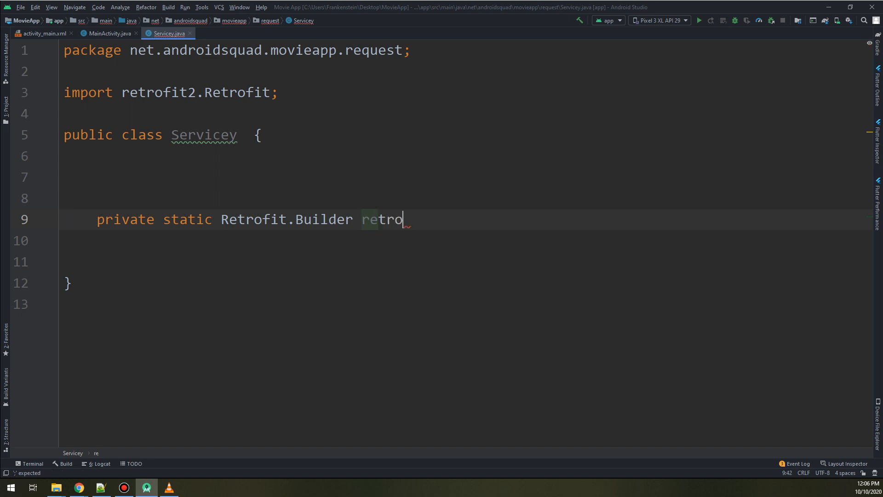
text(fit)
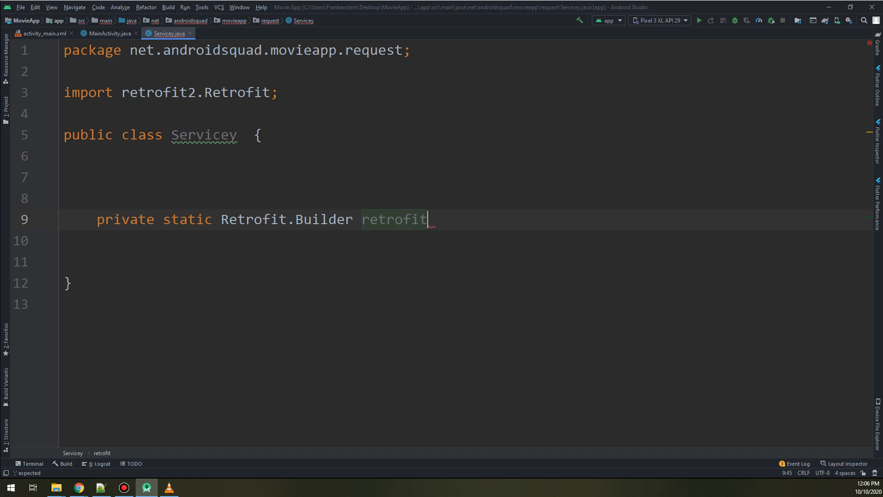
text(Builder =)
click(464, 241)
text(new)
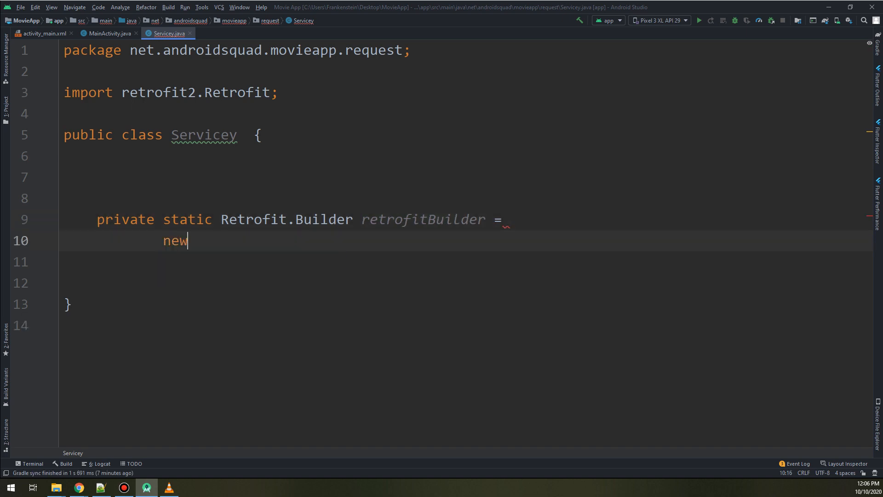
text(Ref)
text(.)
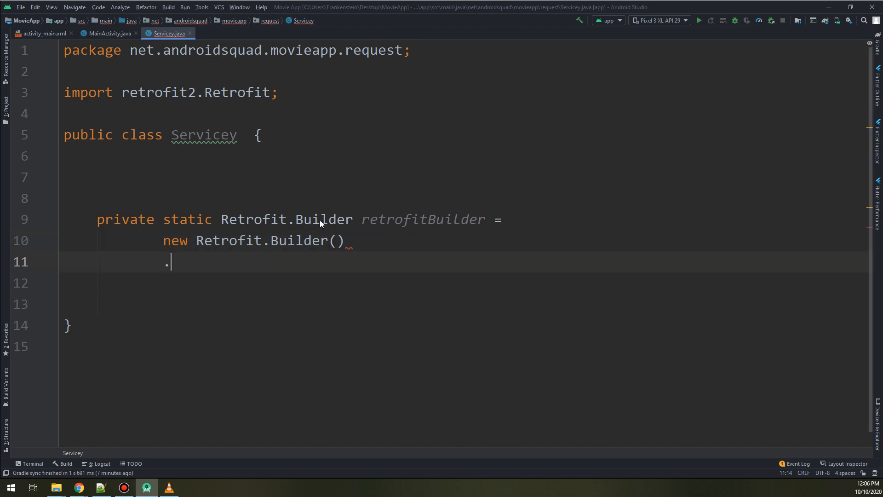
text(baseUrl())
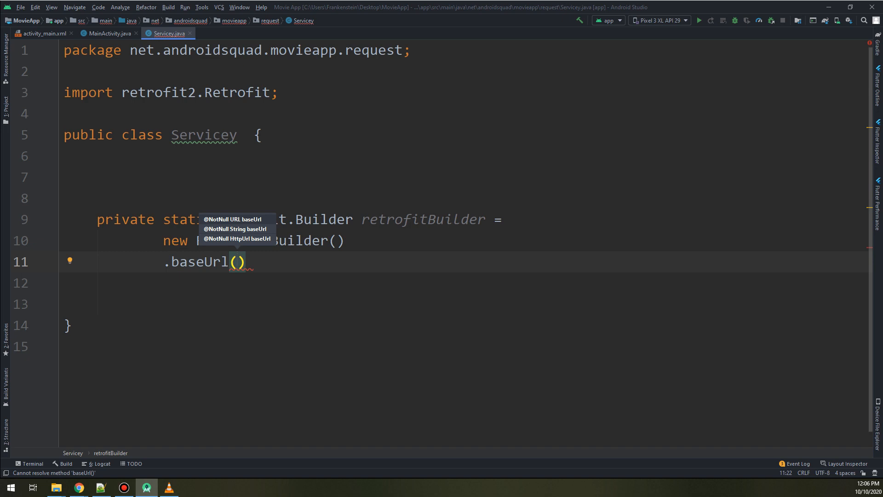
mouse_move(14, 123)
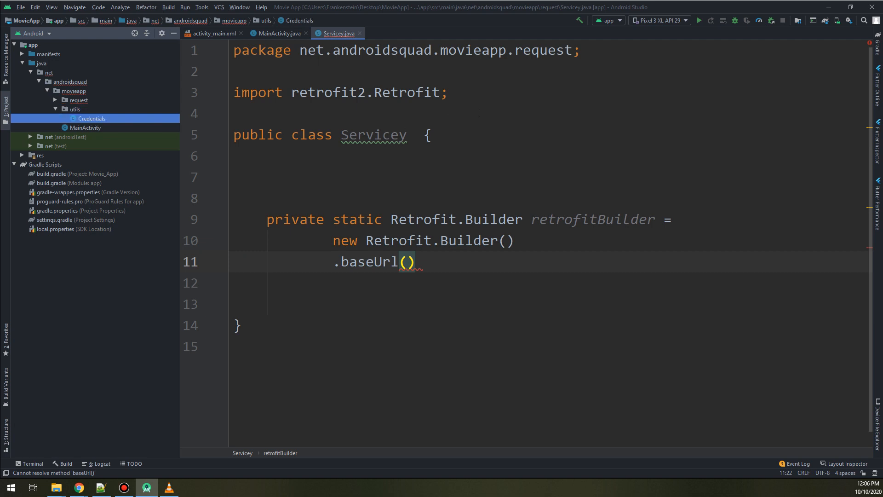
Check BASE_URL in Credentials, then pass Credentials.BASE_URL to baseUrl in Servicey.
double_click(92, 118)
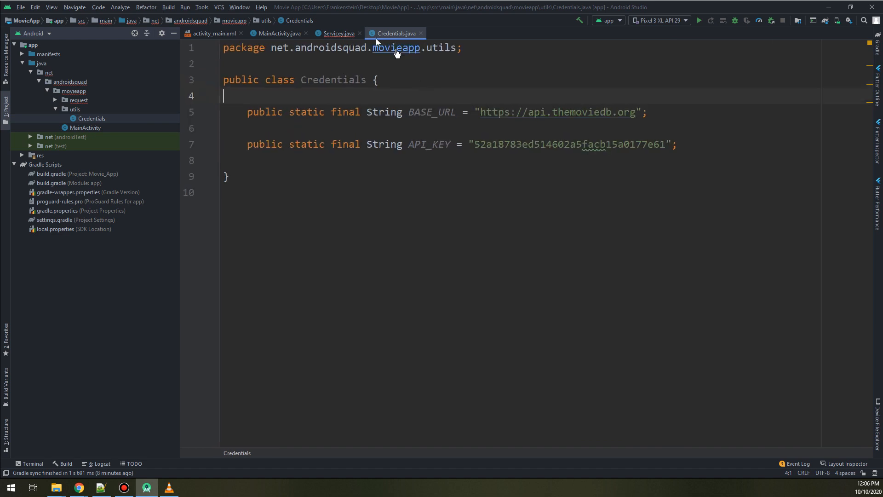
click(338, 33)
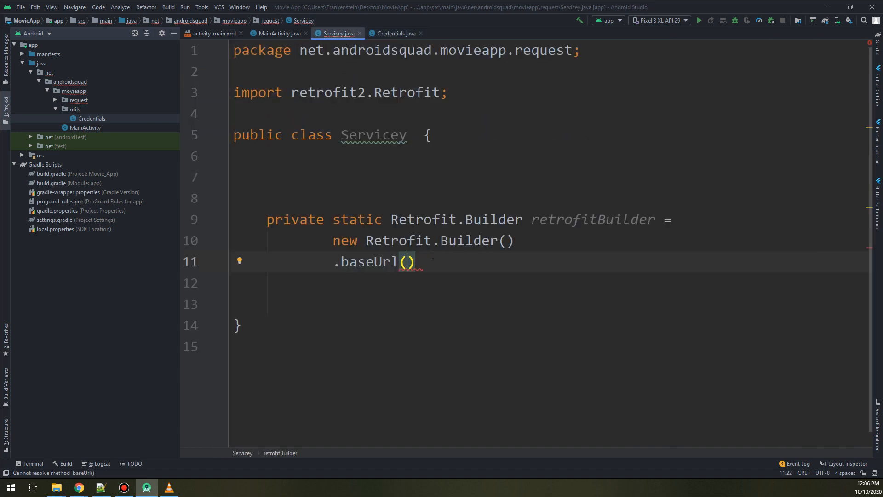
text(Cre)
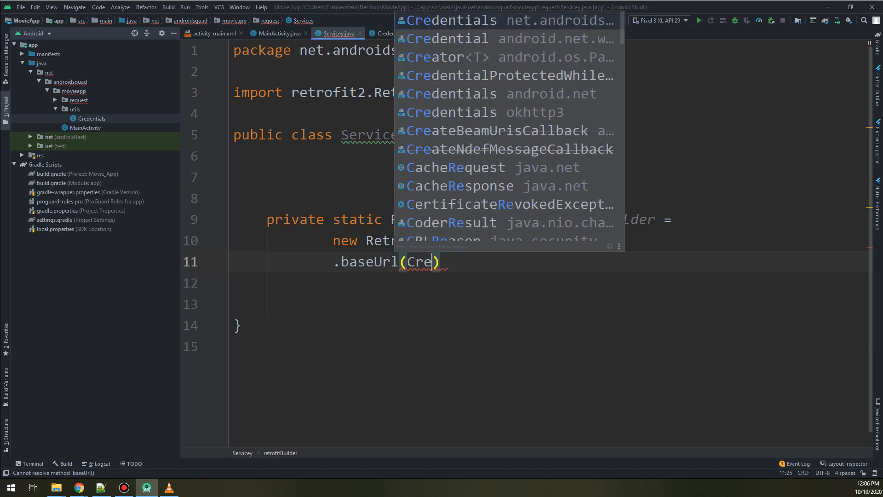
text(a)
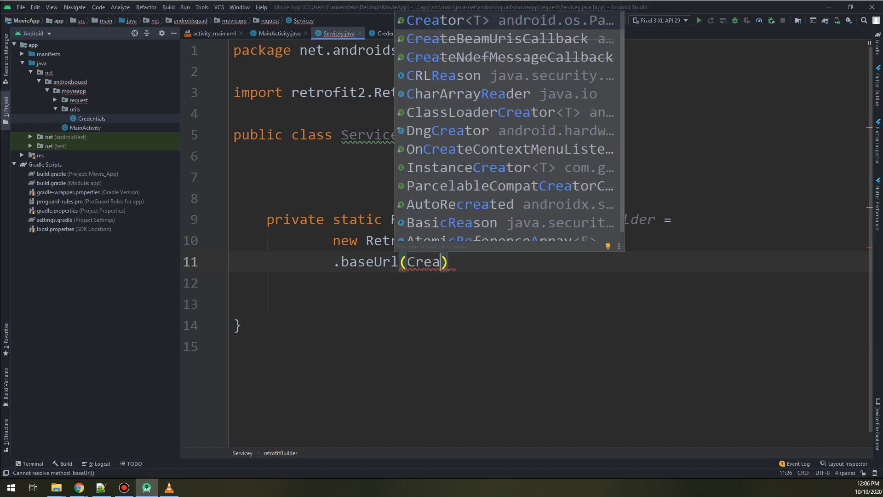
text(Credentials.BASE_URL)
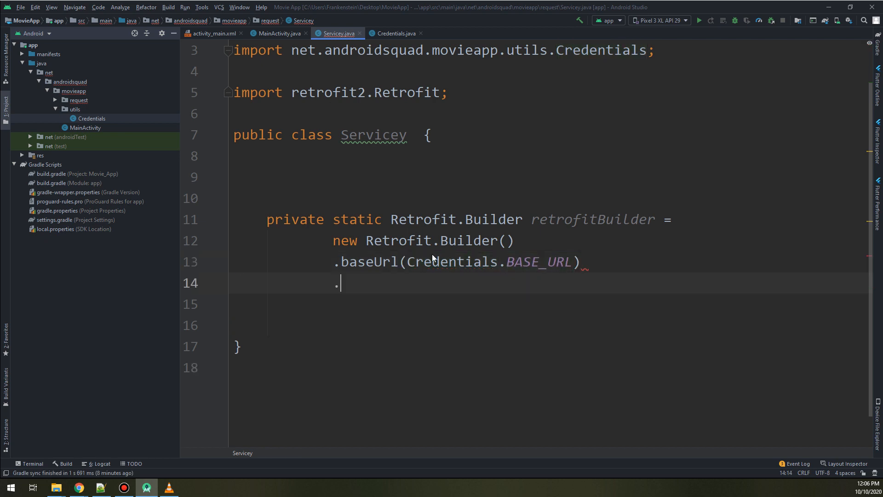
Append .addConverterFactory(GsonConverterFactory.create()); to the retrofitBuilder chain.
text(addConverterFactory()
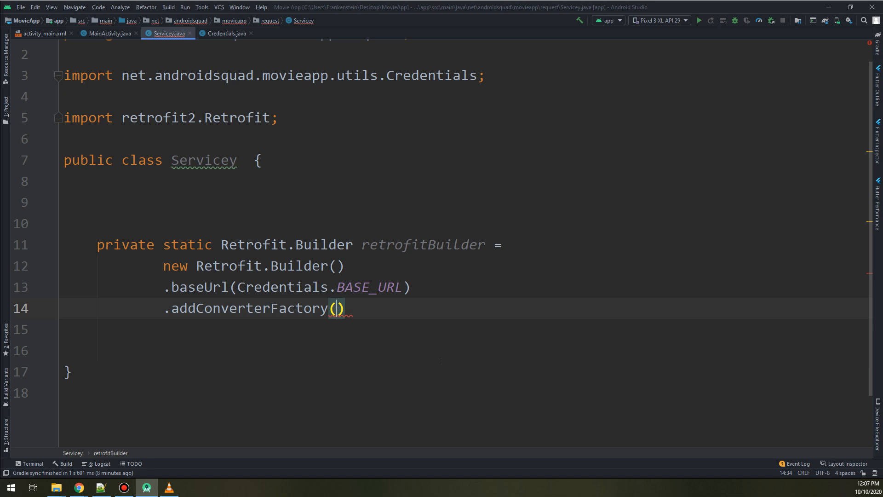
text(Gso)
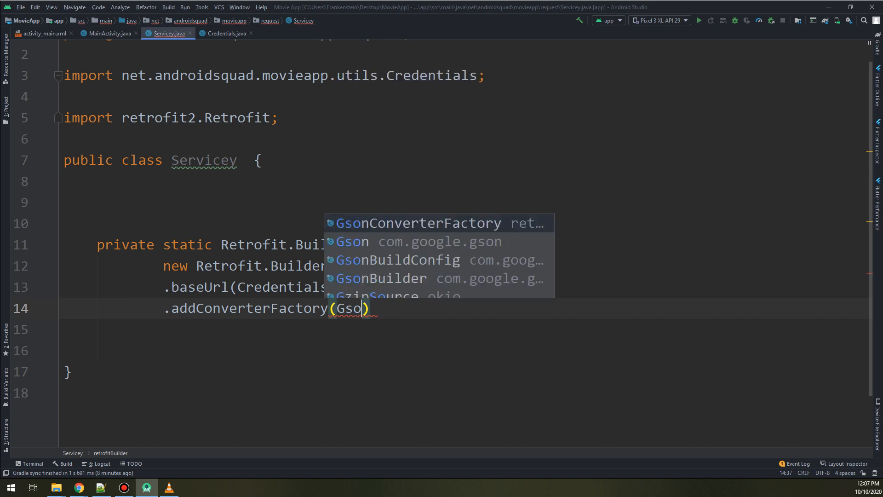
text(nConverterFactory.create()
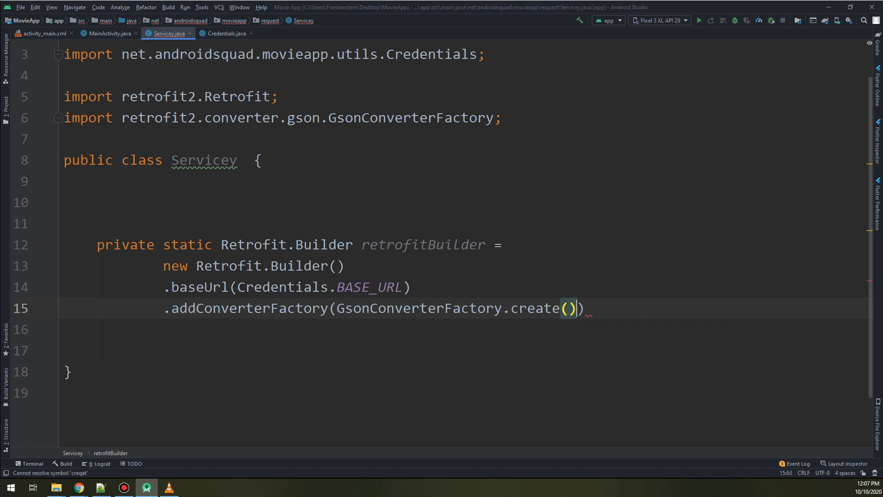
text(;)
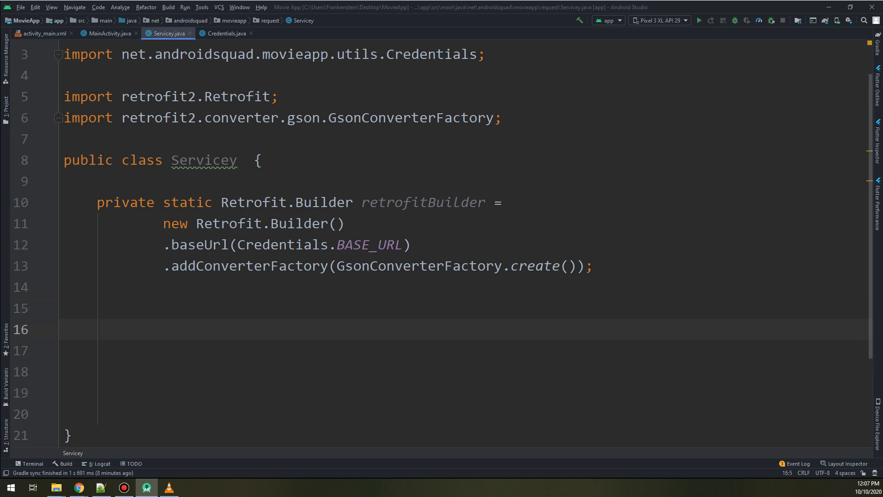
Declare 'private static Retrofit retrofit = retrofitBuilder.build();' and begin the next field.
text(p)
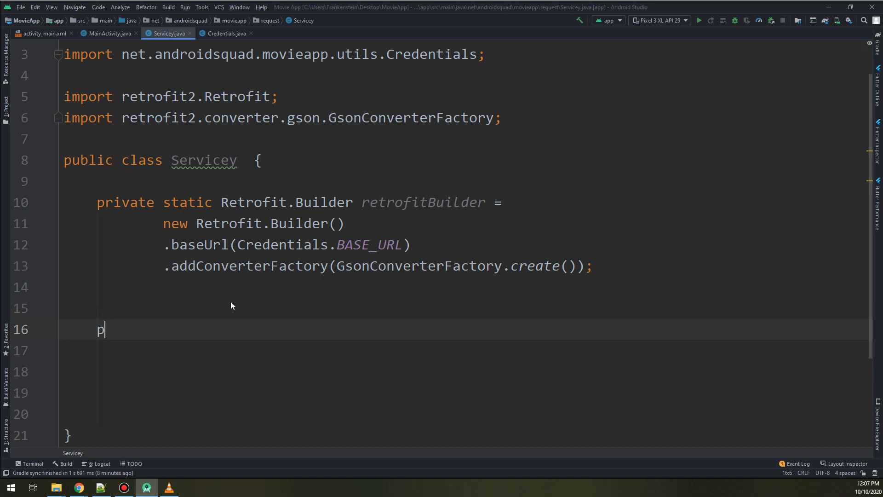
text(rivate static)
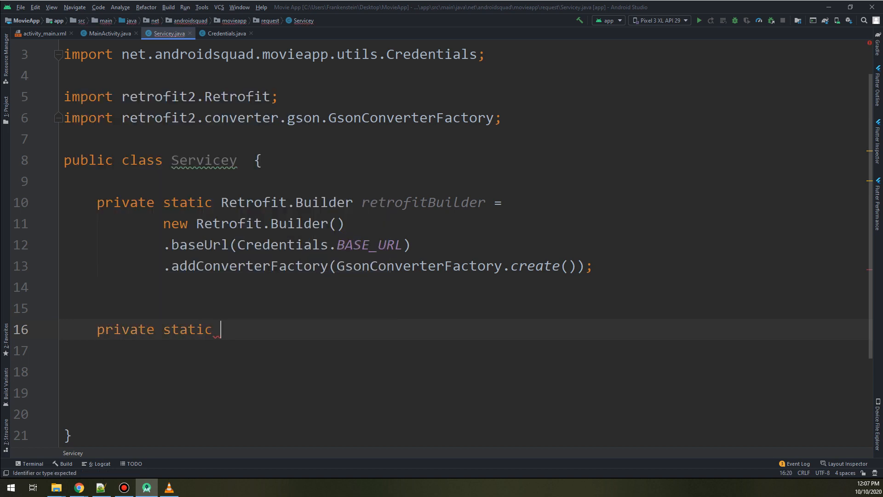
text(Retrofit)
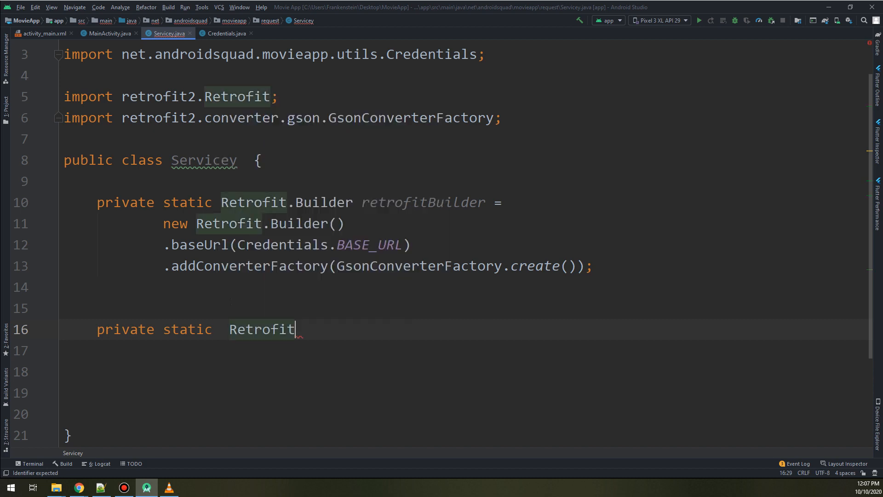
text(retrofit = re)
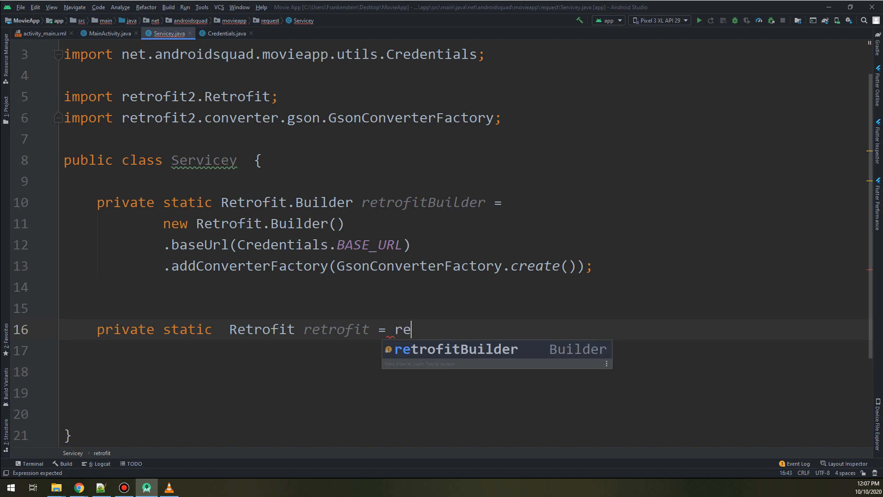
text(trofitBuilder.bu)
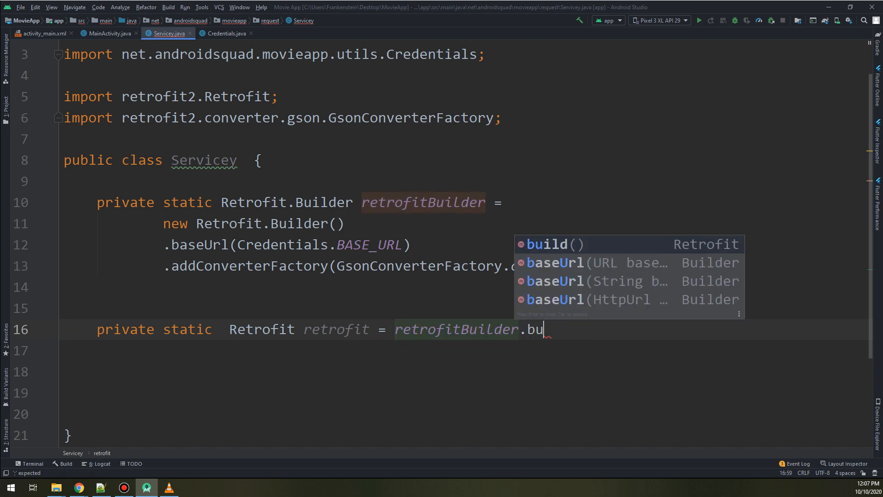
key(Enter)
text(private st)
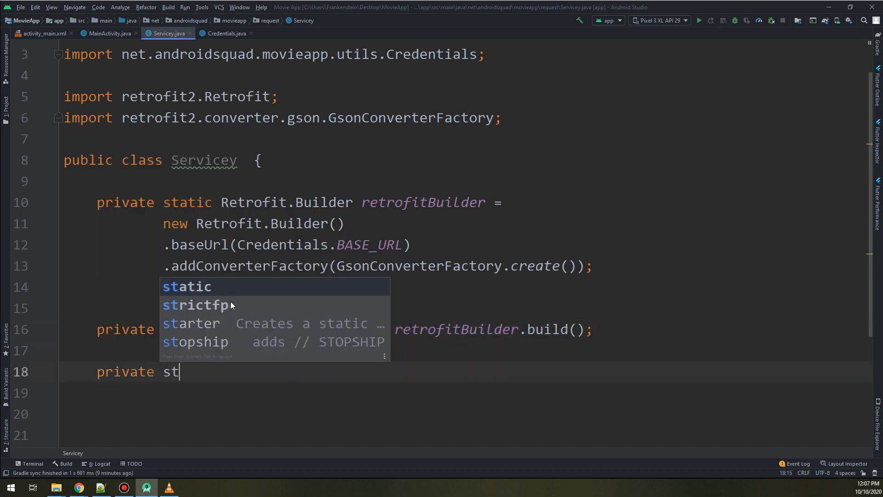
Declare 'private static MovieApi movieApi = retrofit.create(MovieApi.class);' in Servicey.
text(atic Re)
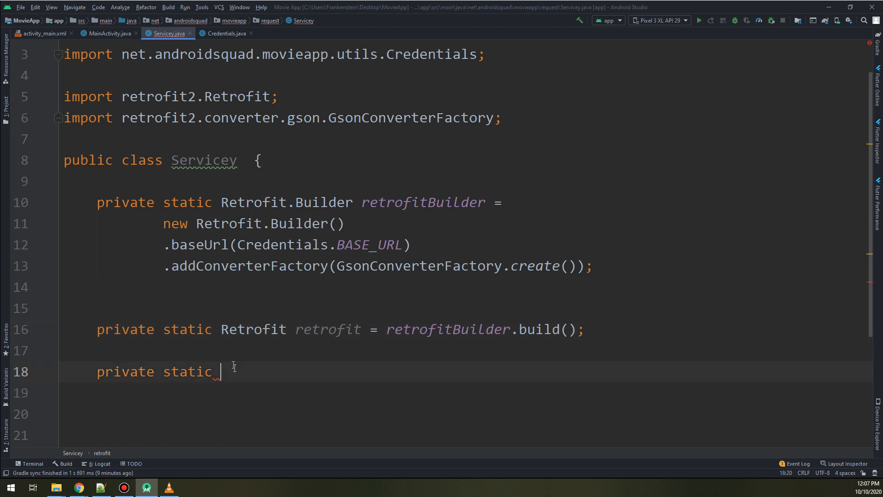
text(Movie)
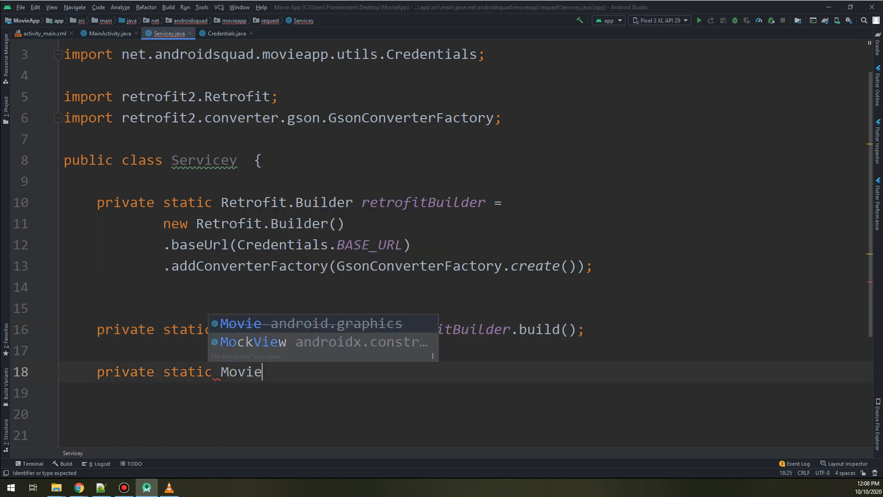
text(Api)
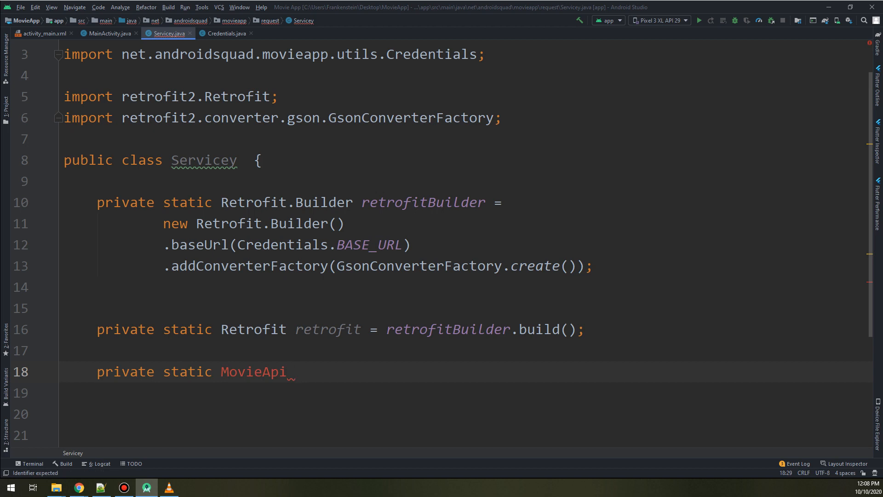
text(movieApi)
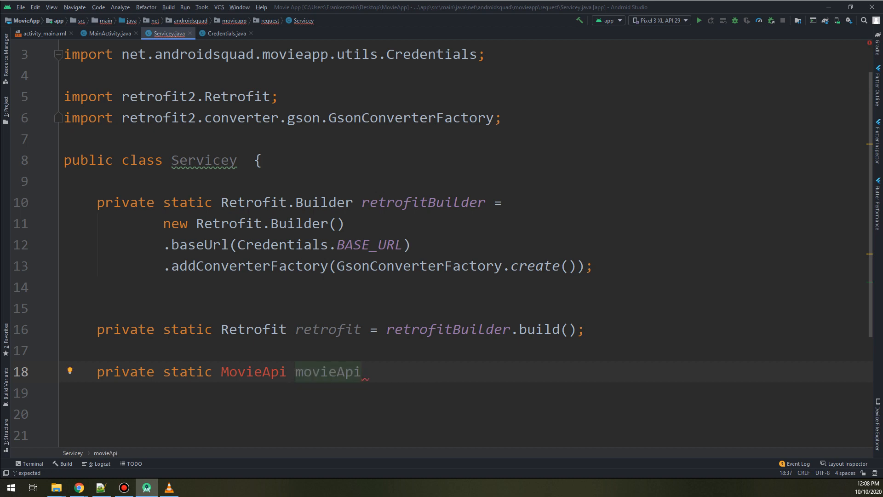
text(= ret)
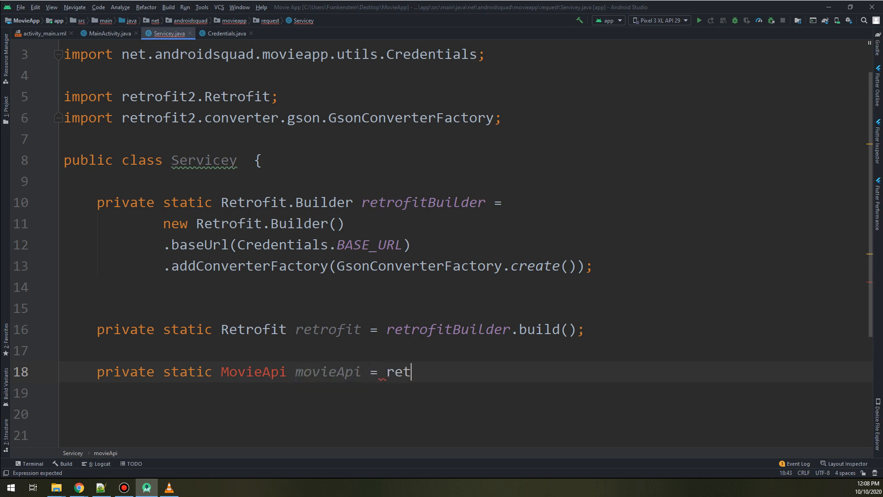
key(BackSpace)
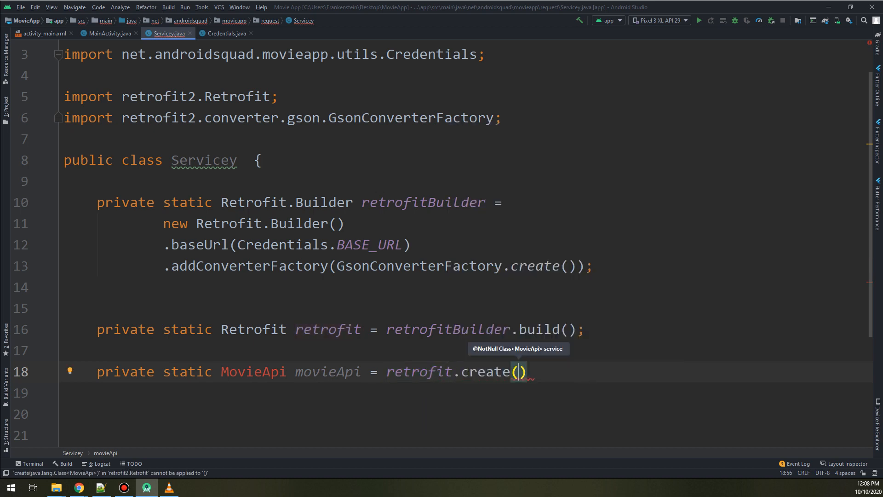
text(Movie.)
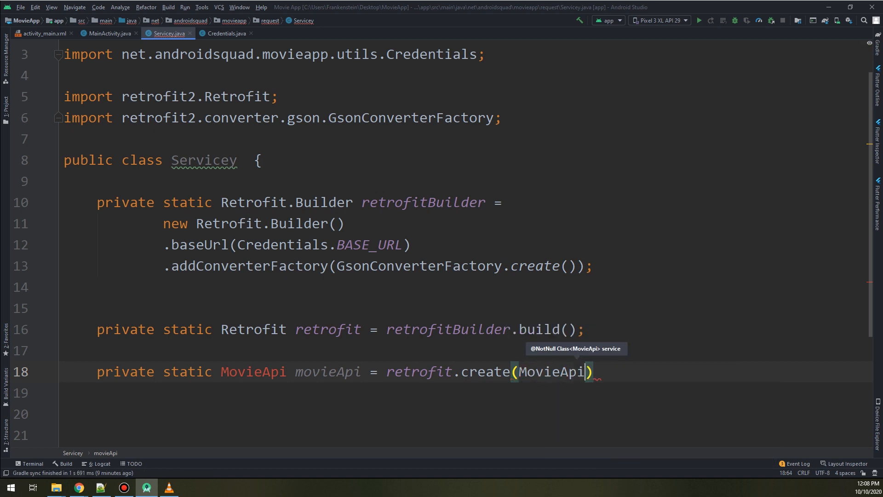
text(.class)
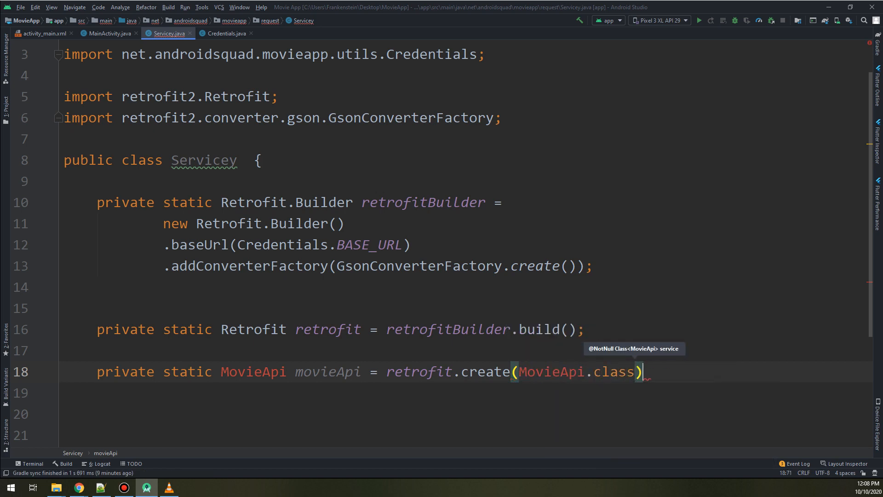
text(;)
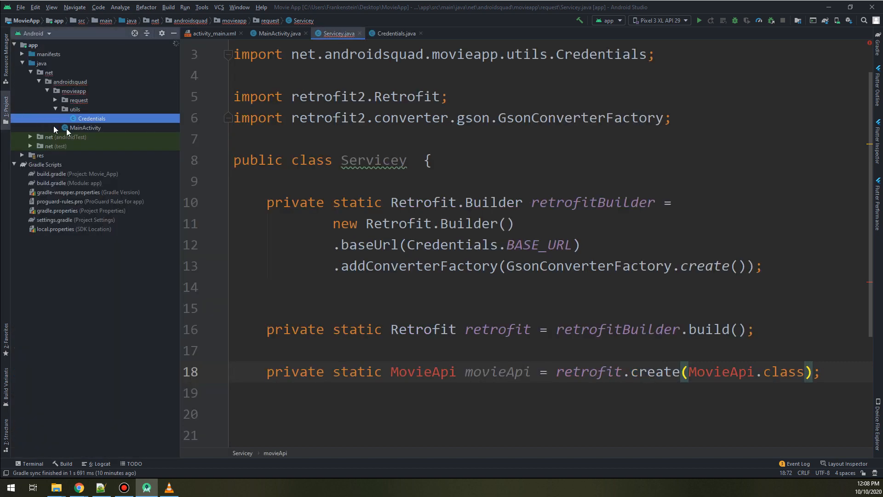
Create a MovieApi interface in the utils package and return to Servicey.
right_click(66, 109)
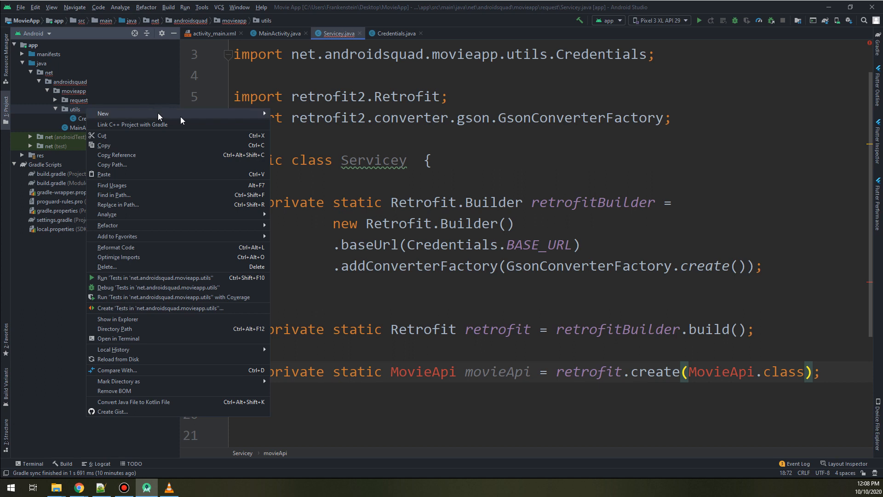
mouse_move(103, 113)
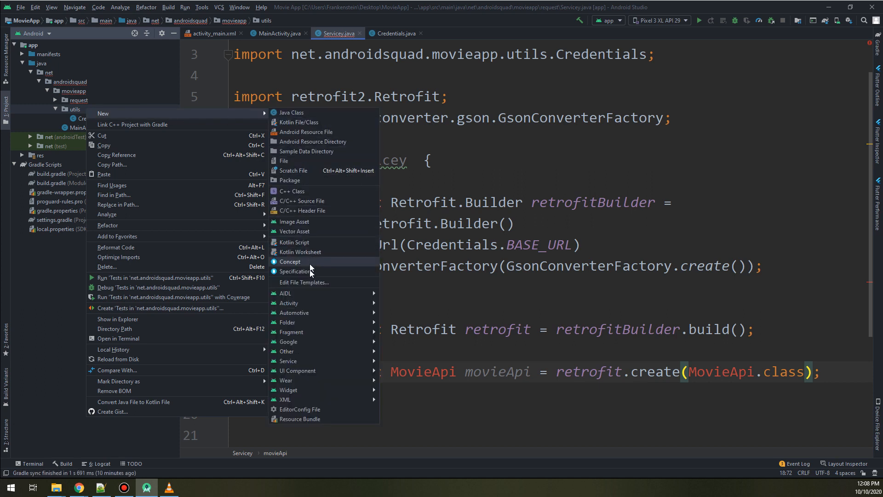
click(291, 112)
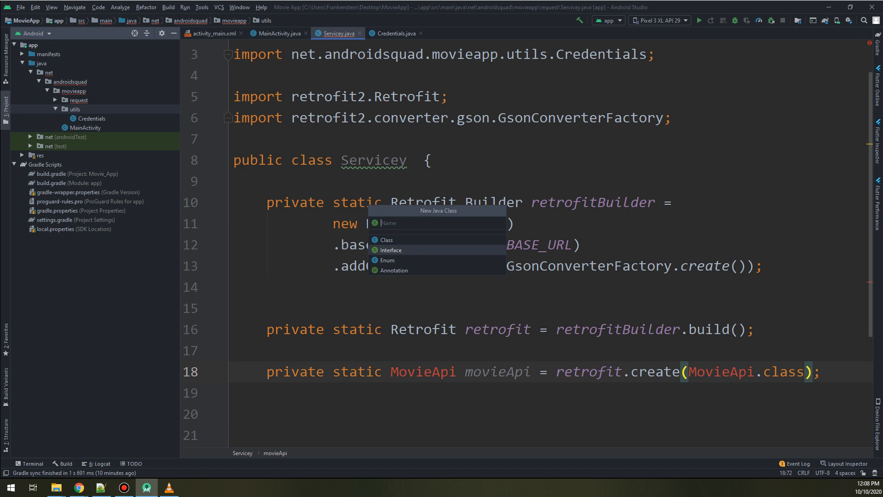
text(Movie)
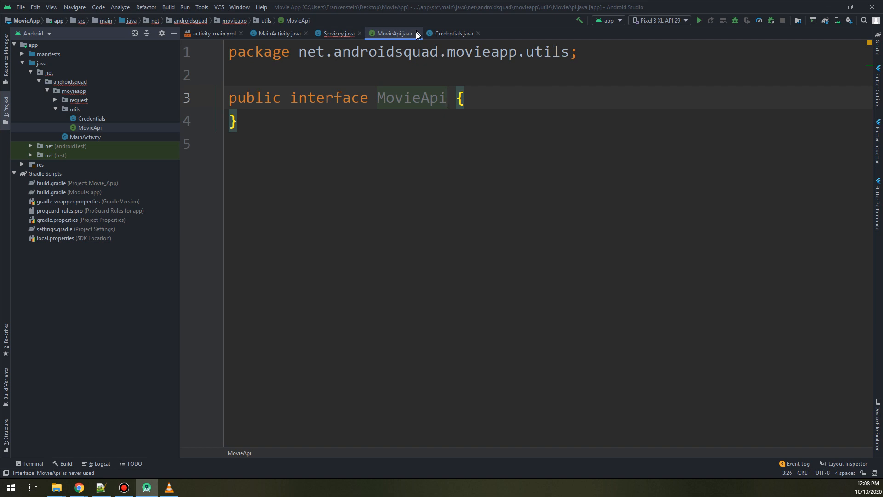
click(337, 33)
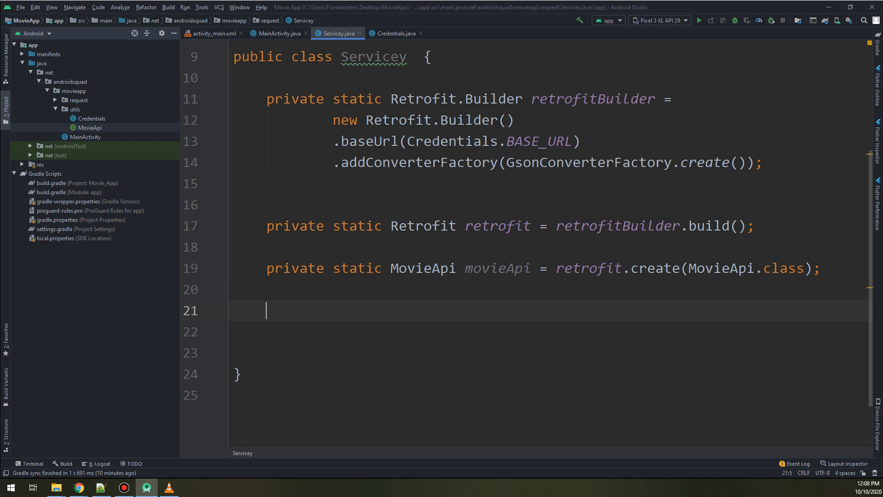
Write 'public MovieApi getMovieApi() { return movieApi; }' below the fields.
text(public)
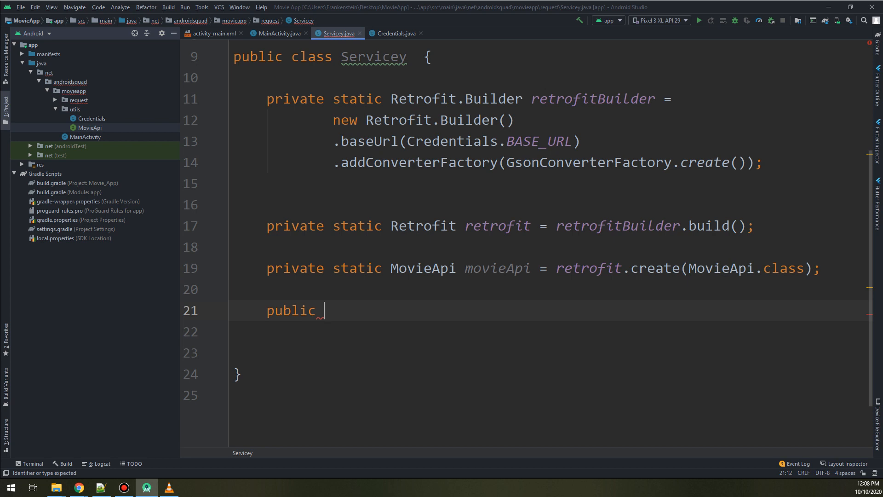
text(MovieApi get)
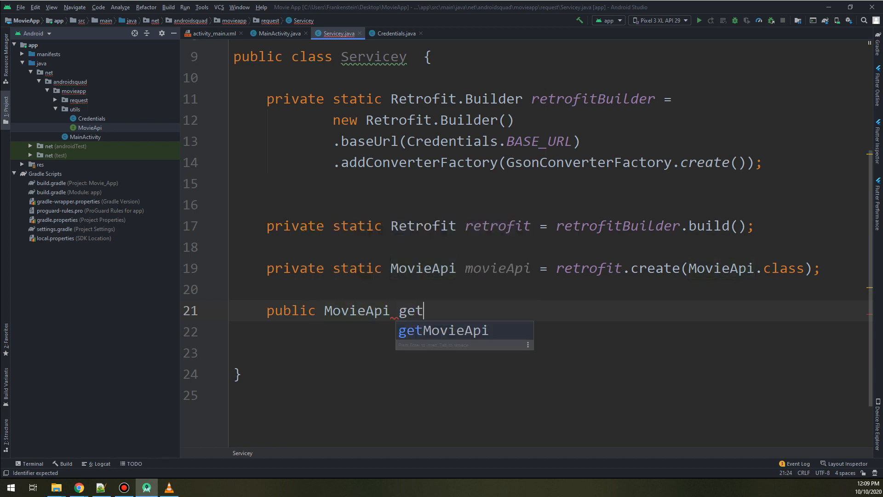
key(Tab)
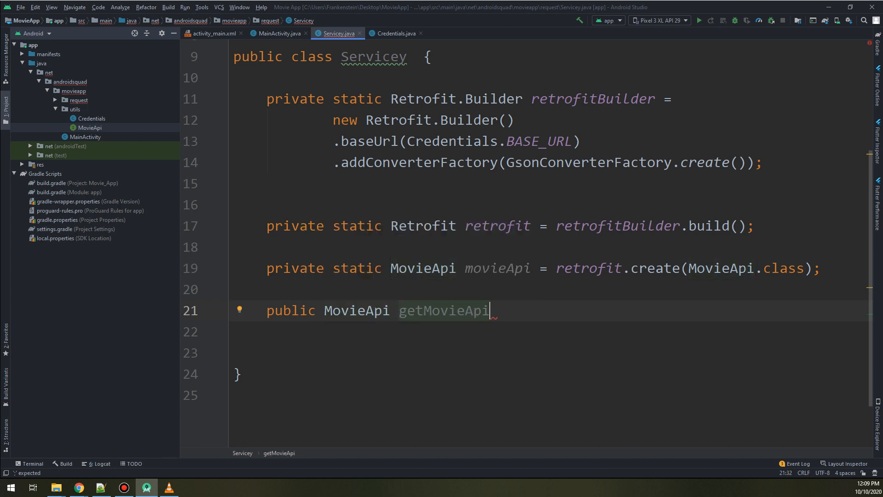
text((){})
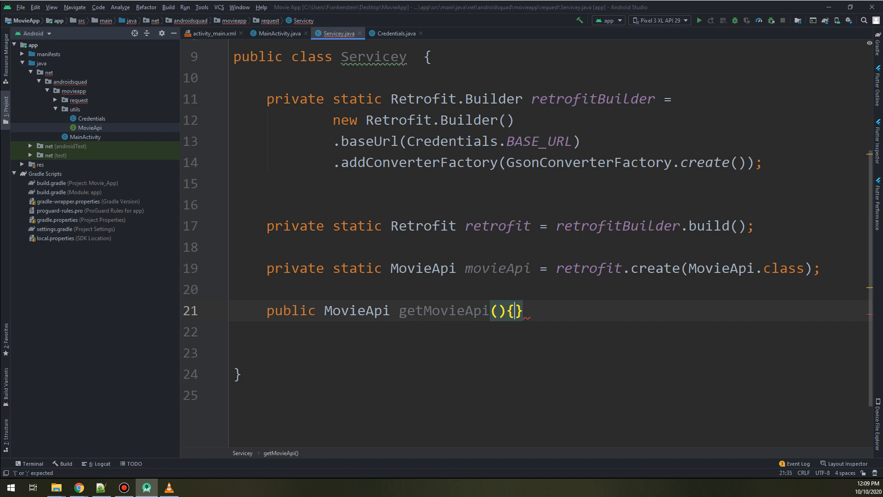
text(ret)
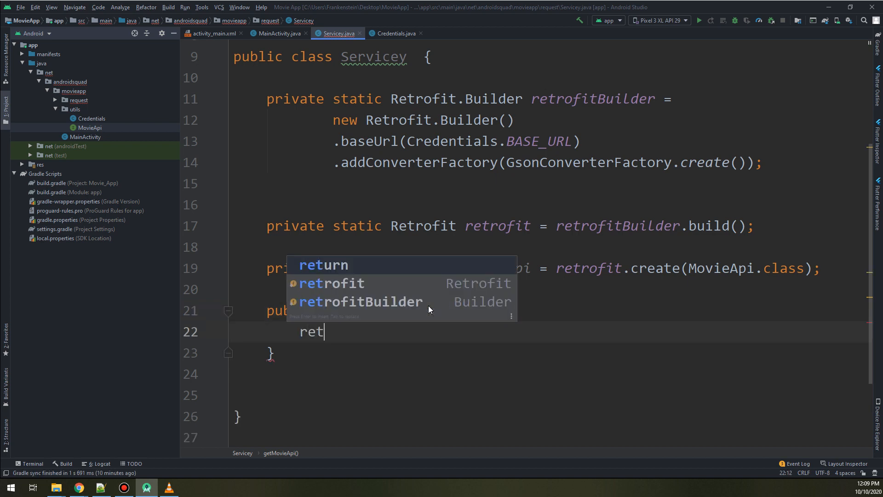
text(urn movieApi;)
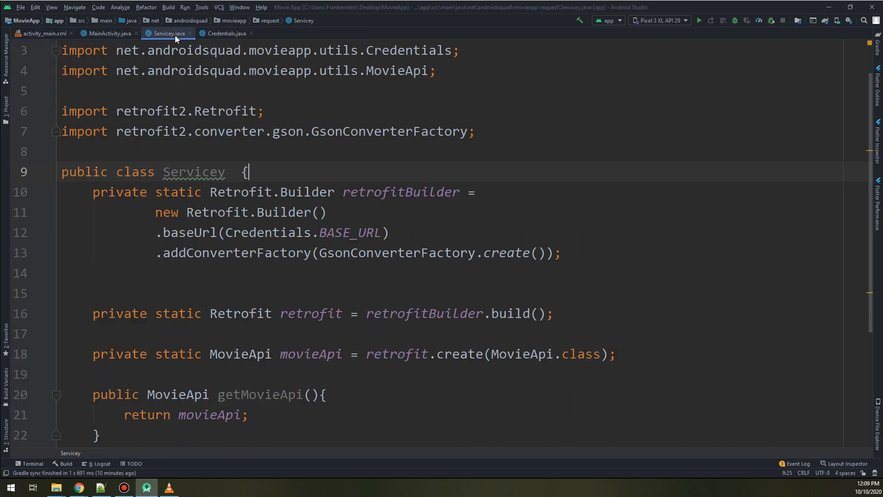
mouse_move(194, 172)
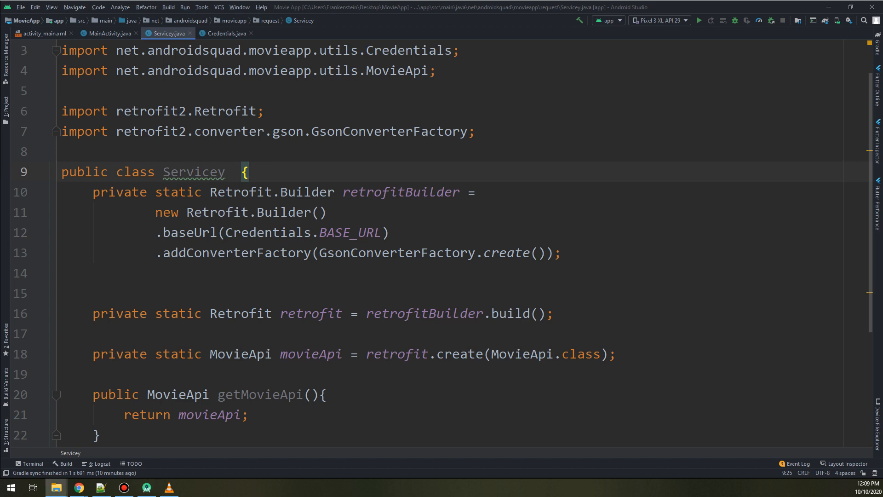
mouse_move(62, 421)
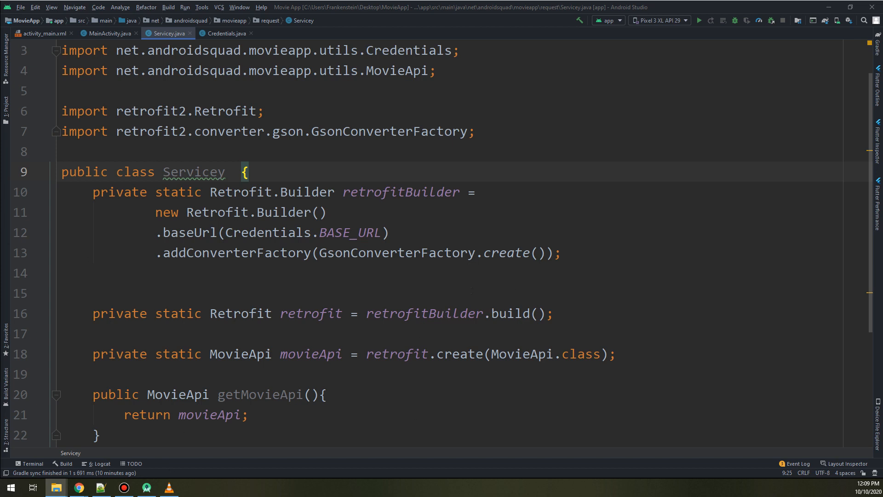
mouse_move(241, 221)
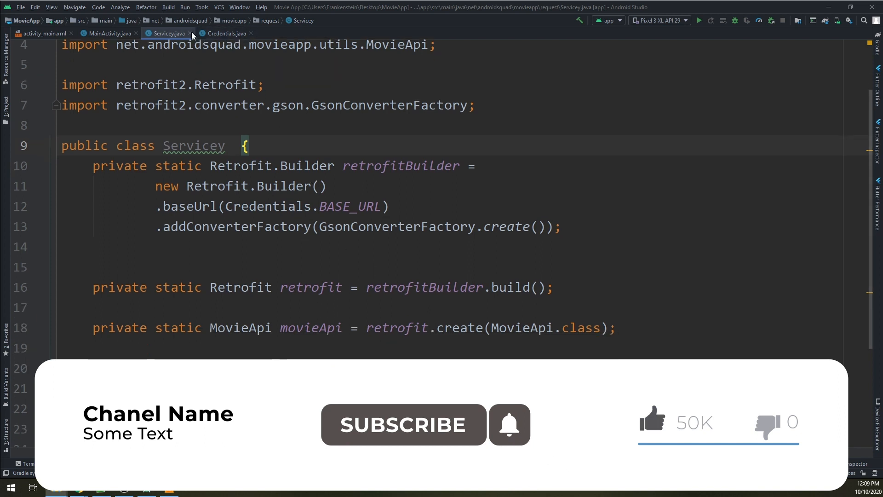
Close the Servicey.java tab, leaving MainActivity showing.
click(100, 33)
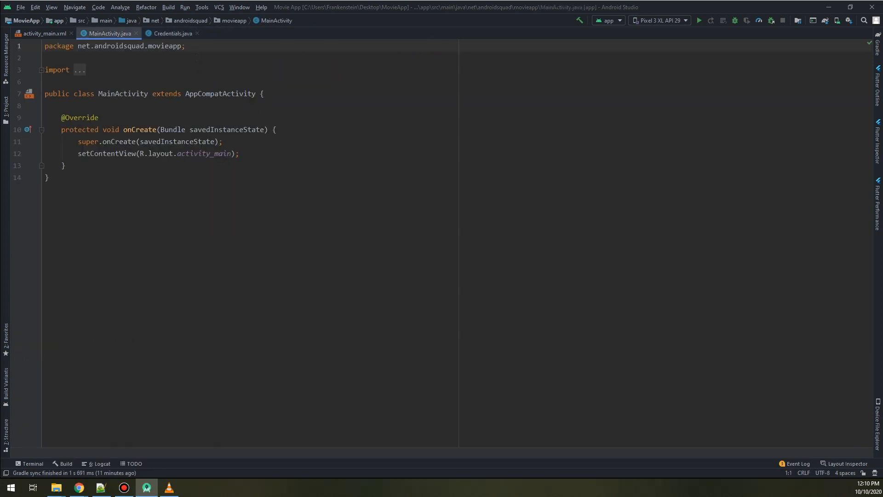